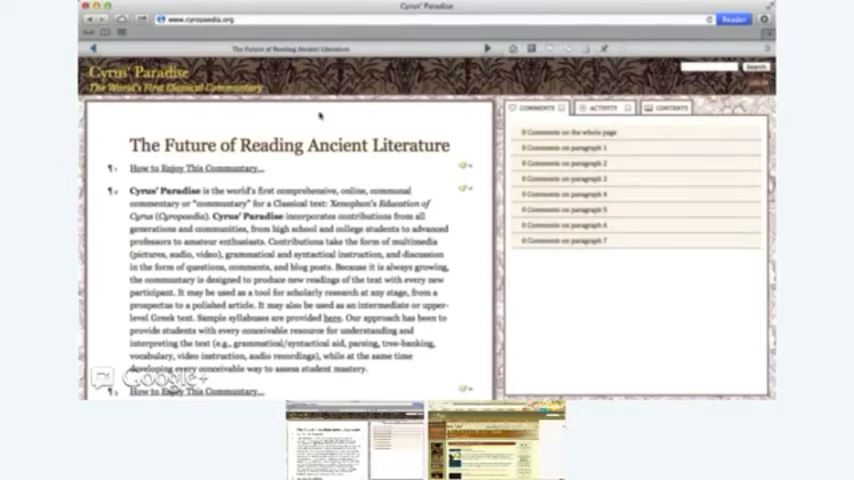
pyautogui.moveTo(270, 155)
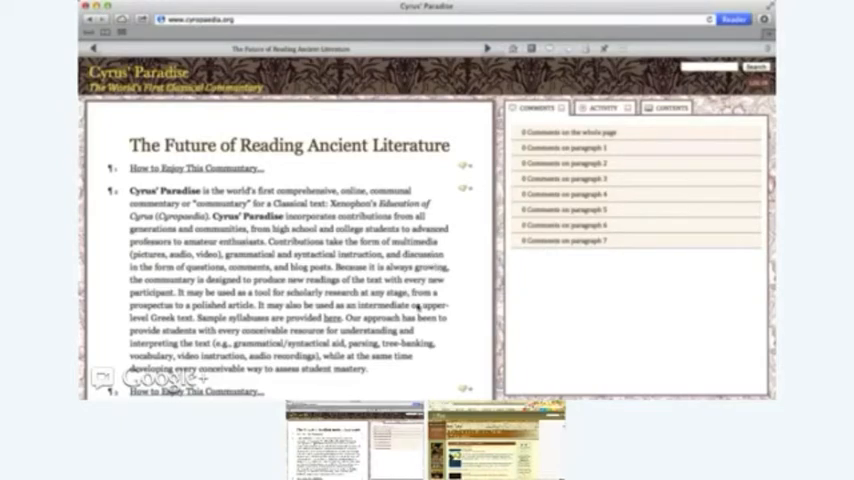
# Switch from recent comment Activity to the Contents list and scroll down to Chapter 1.1.
pyautogui.scroll(-3)
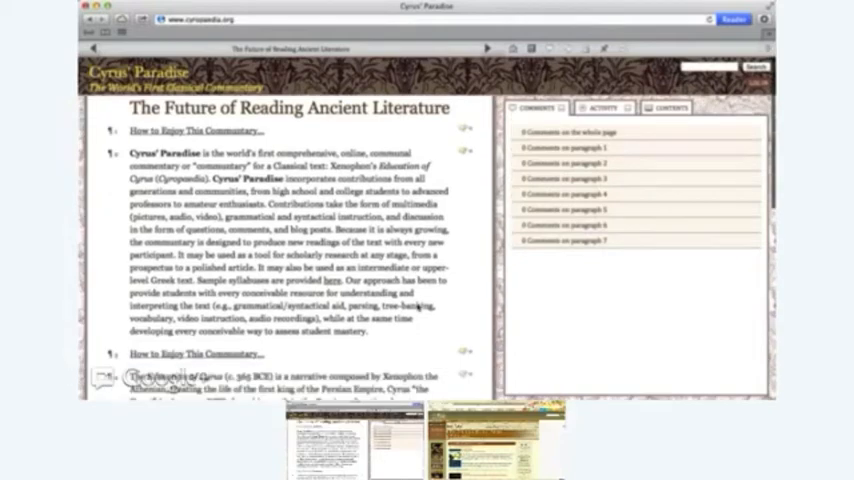
pyautogui.scroll(-3)
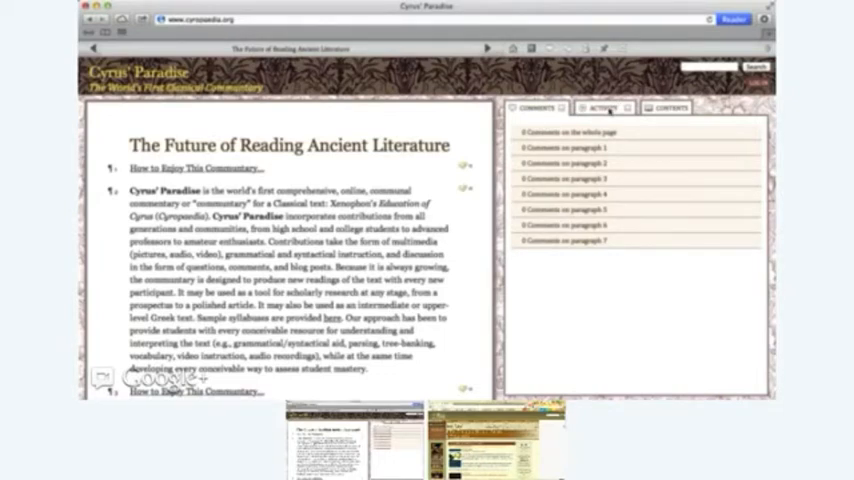
pyautogui.click(603, 107)
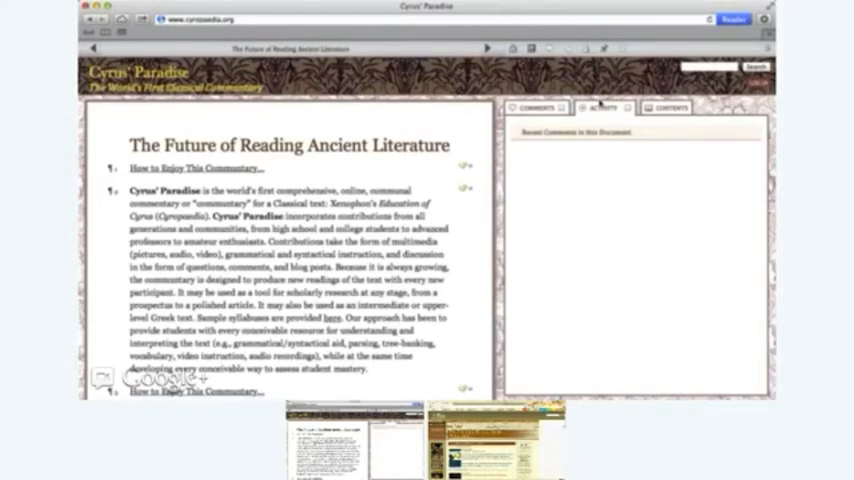
pyautogui.click(664, 107)
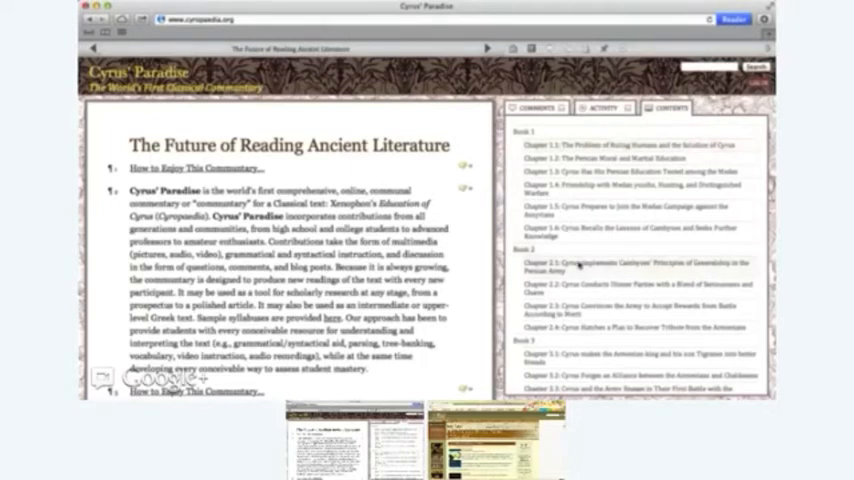
pyautogui.scroll(-3)
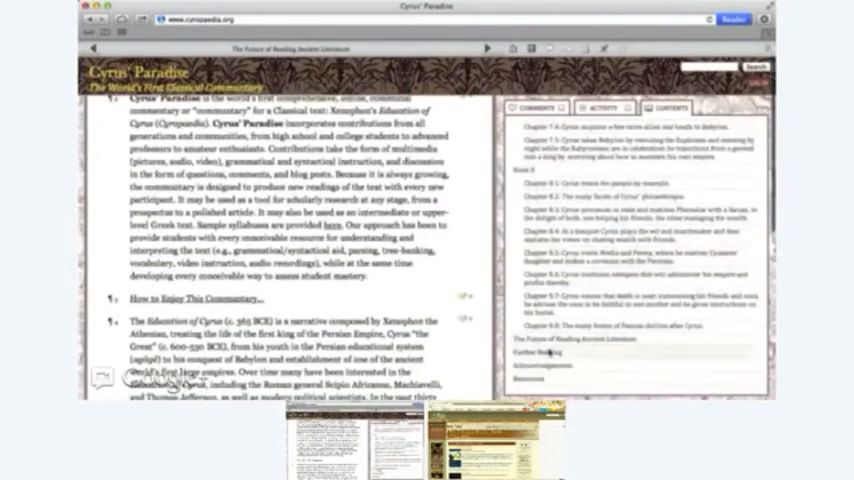
pyautogui.scroll(-3)
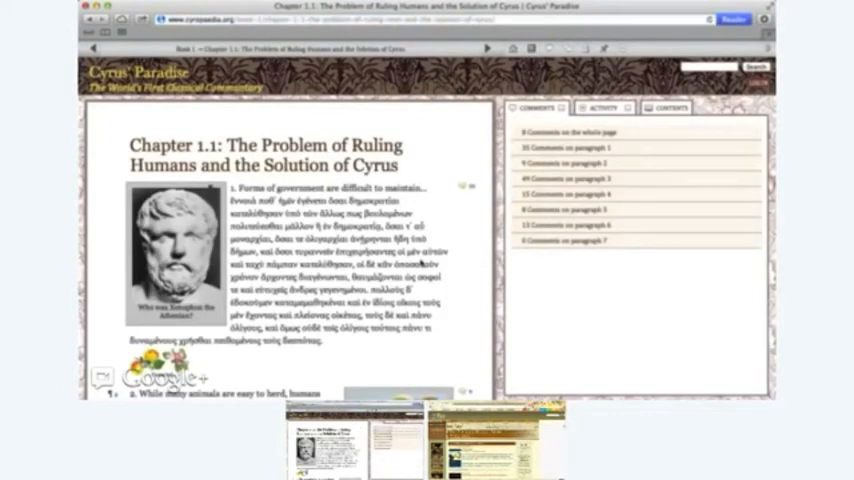
# Show paragraph 1's 35 comments in the sidebar and scroll through them.
pyautogui.scroll(-3)
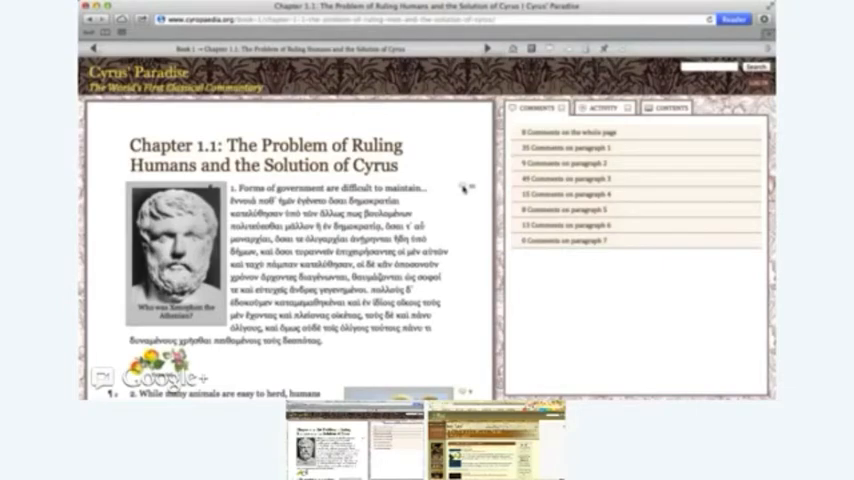
pyautogui.click(581, 143)
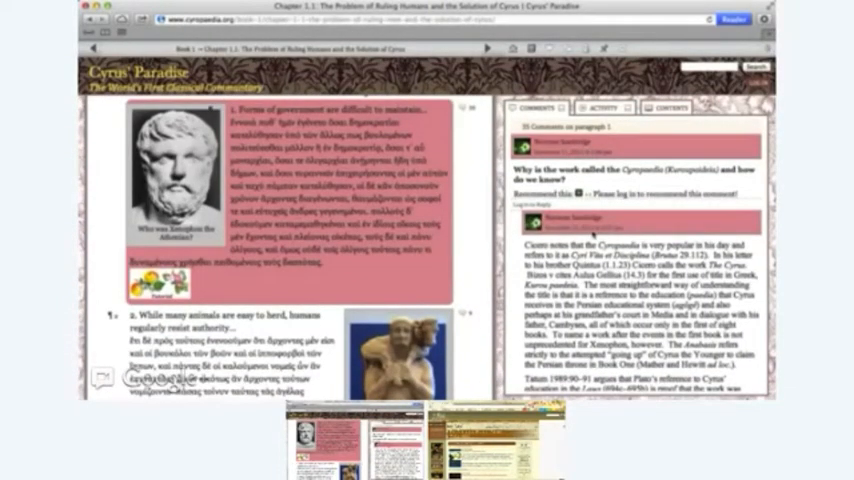
pyautogui.scroll(-3)
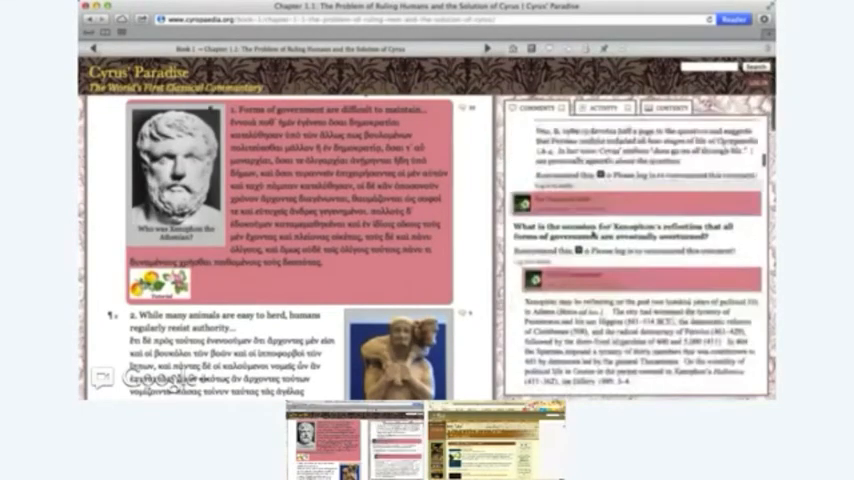
pyautogui.scroll(-3)
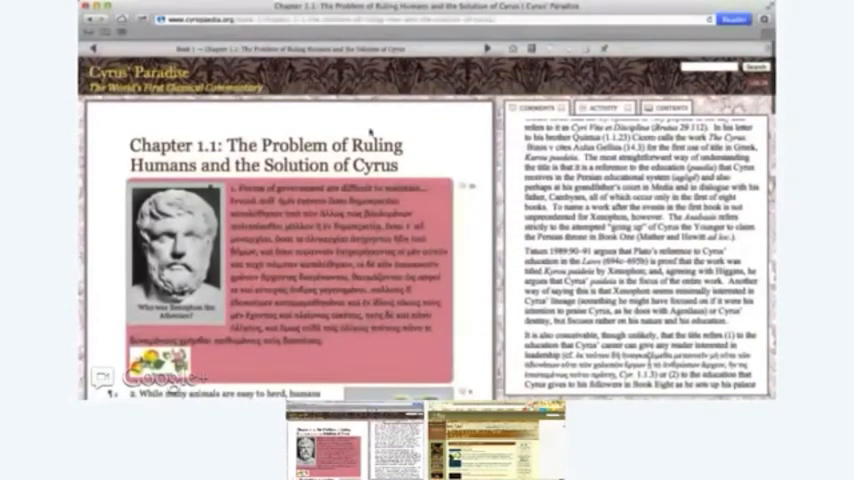
pyautogui.scroll(-3)
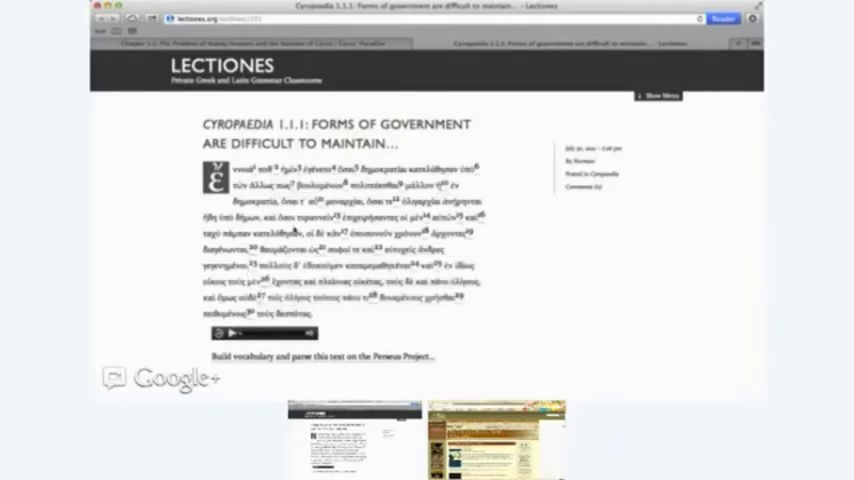
pyautogui.moveTo(510, 120)
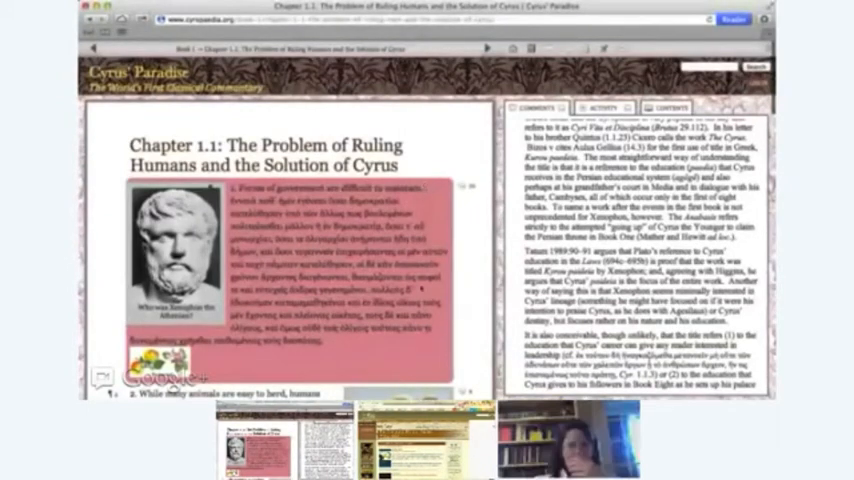
pyautogui.moveTo(470, 235)
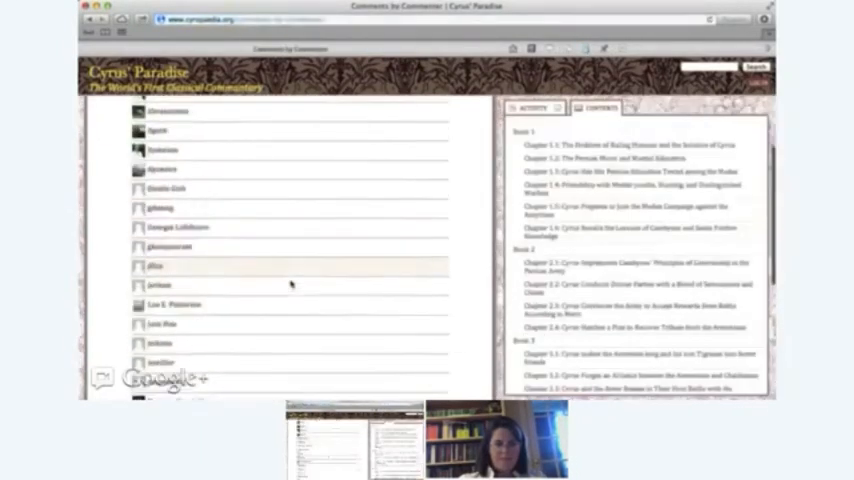
# Scroll the Comments by Commenter page, expand one commenter's comments and read them.
pyautogui.scroll(-3)
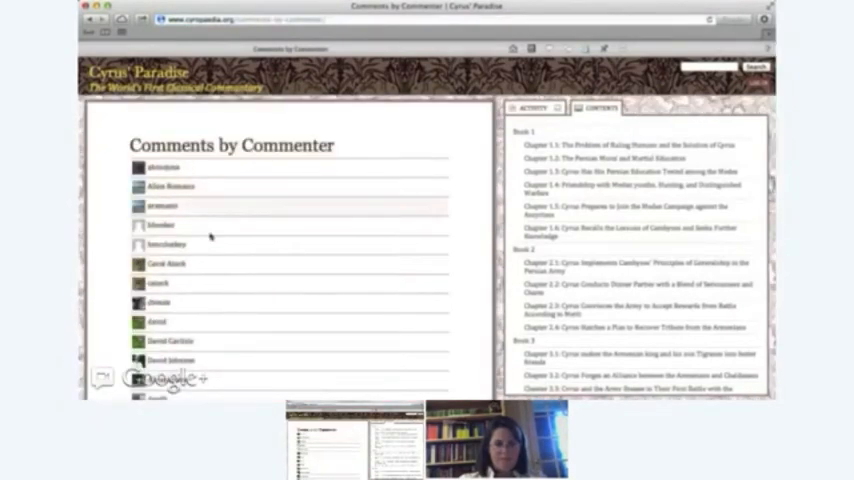
pyautogui.scroll(-3)
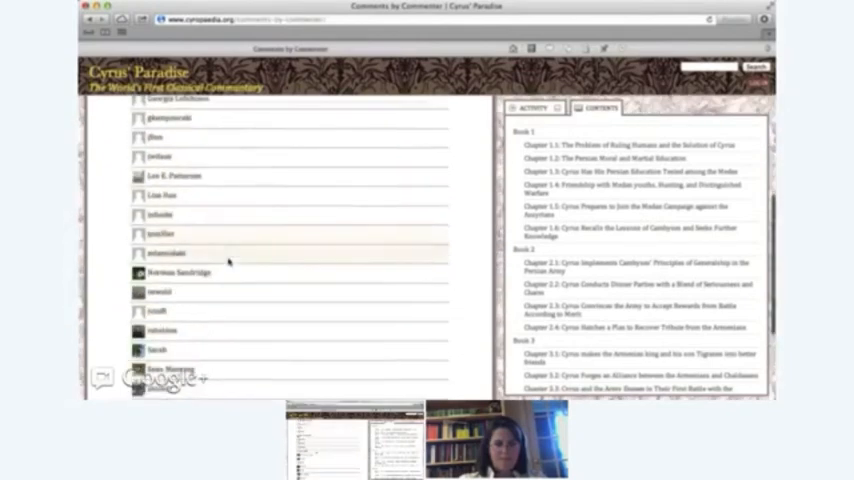
pyautogui.click(178, 272)
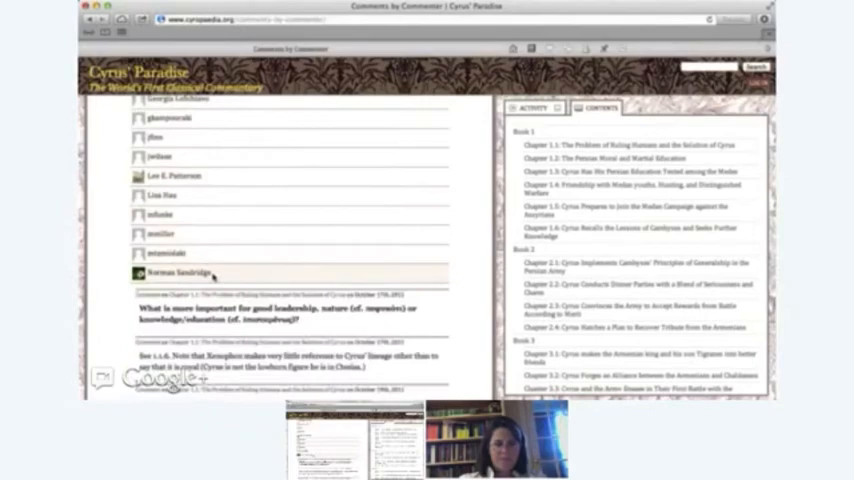
pyautogui.scroll(-3)
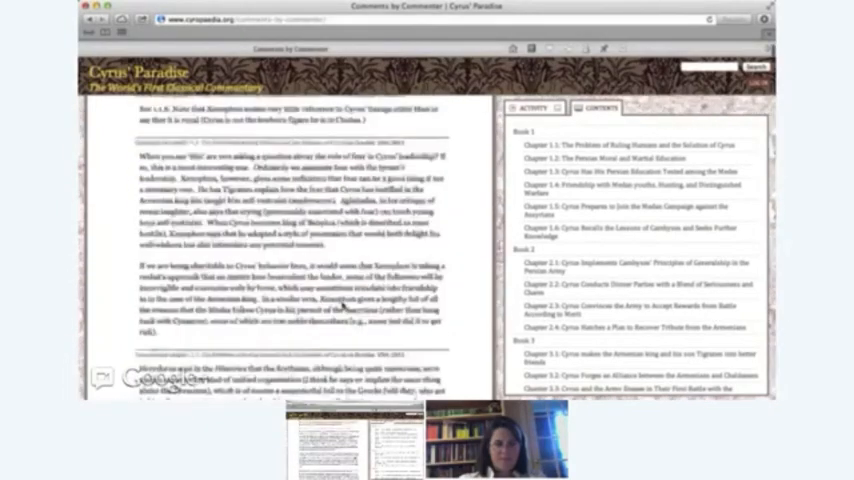
pyautogui.scroll(-3)
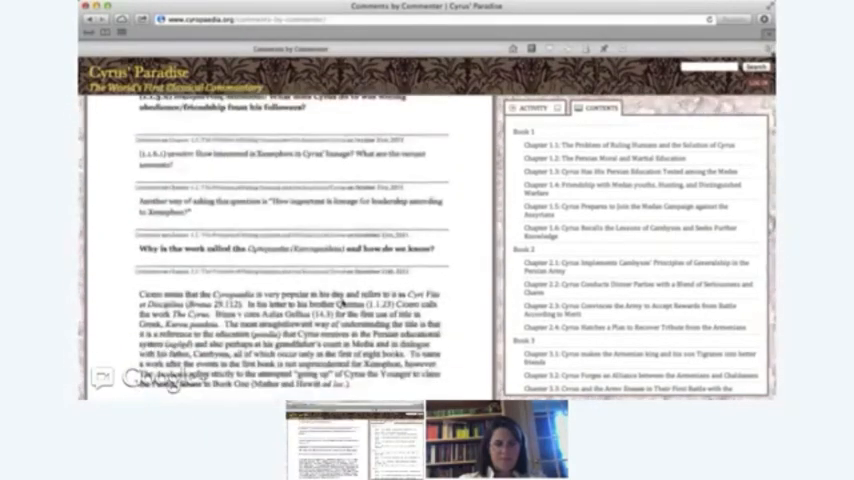
pyautogui.scroll(-3)
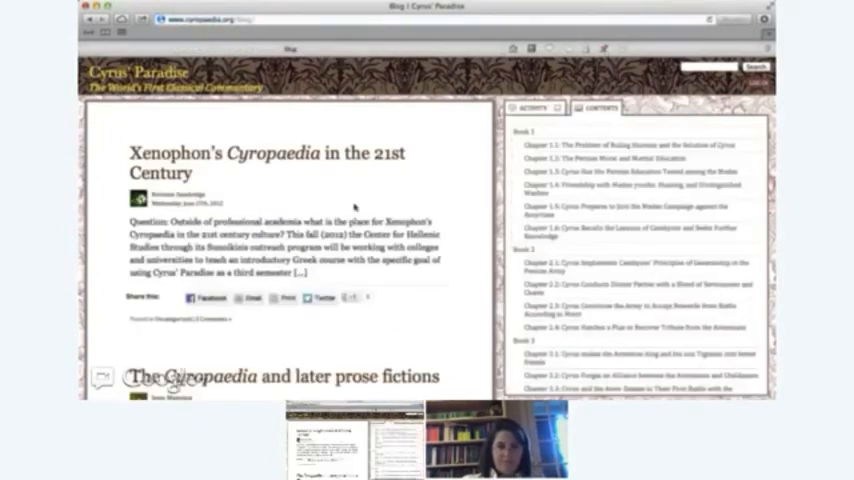
# Scroll the blog list down to 'Some thoughts on finance and supply in the Cyropaedia'.
pyautogui.scroll(-3)
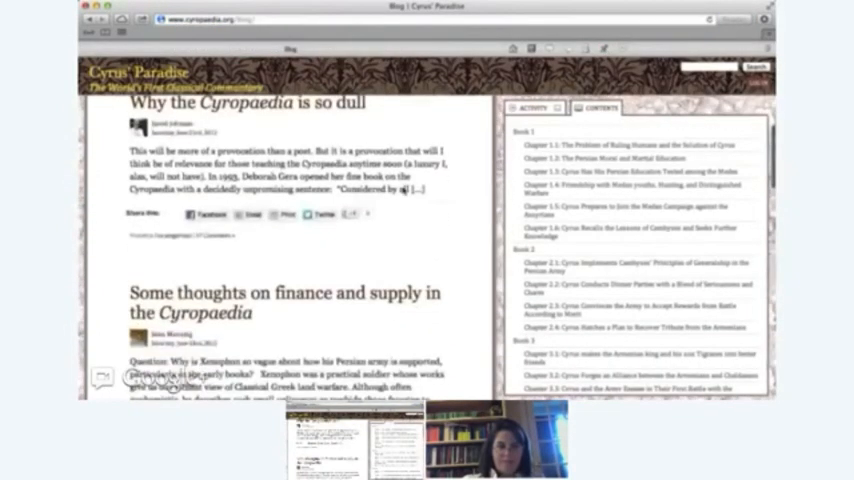
pyautogui.scroll(-3)
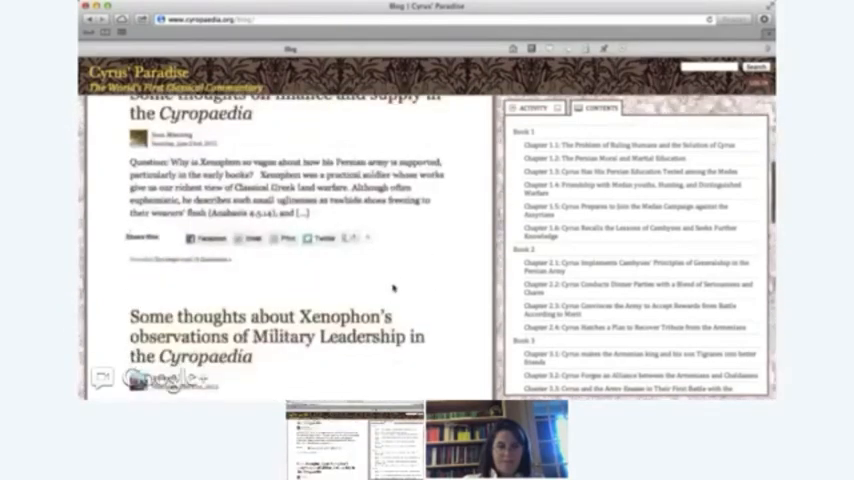
pyautogui.scroll(-3)
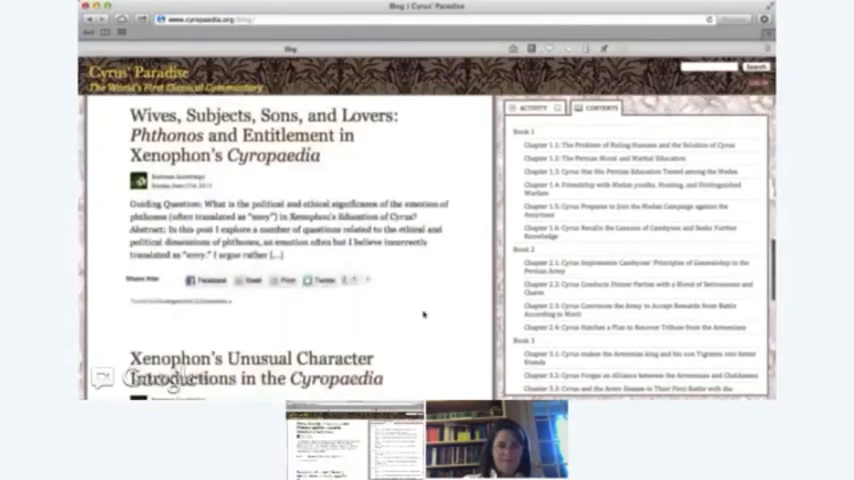
pyautogui.scroll(-3)
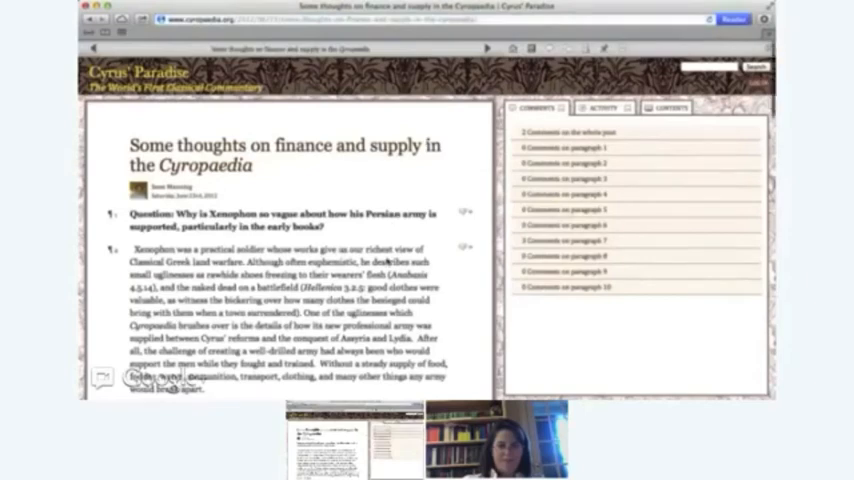
# Scroll through the finance and supply post to its commented paragraphs.
pyautogui.scroll(-3)
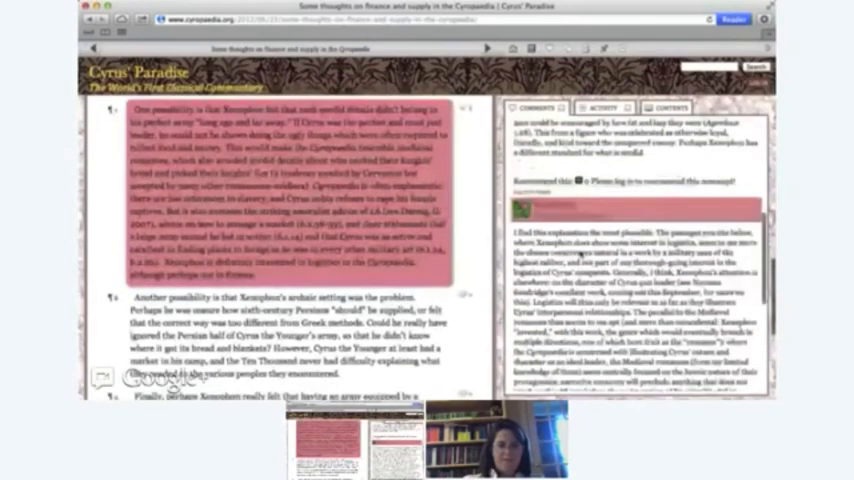
pyautogui.scroll(-3)
pyautogui.write('herodotus')
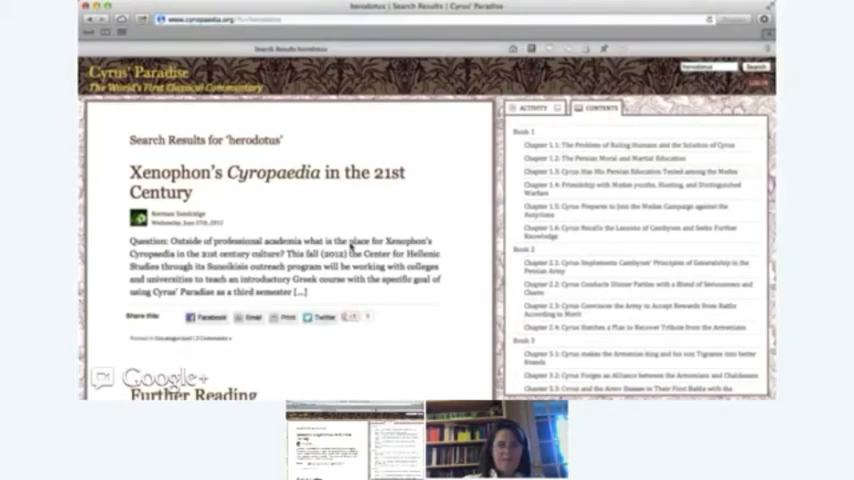
# Scroll through the site search results for 'herodotus'.
pyautogui.scroll(-3)
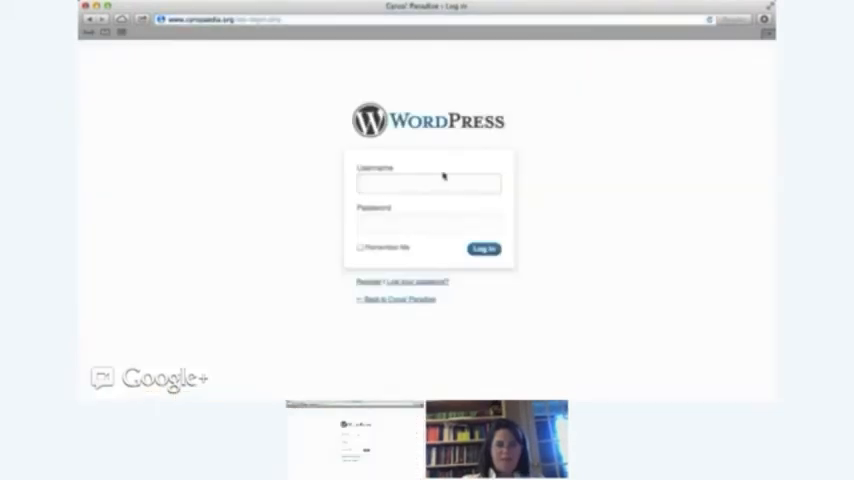
# Log in to WordPress with the username 'Guest'.
pyautogui.write('Guest')
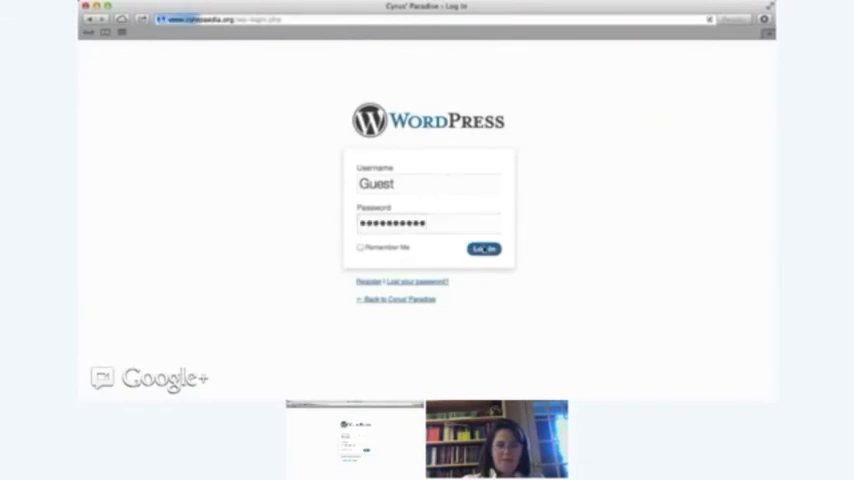
pyautogui.click(483, 248)
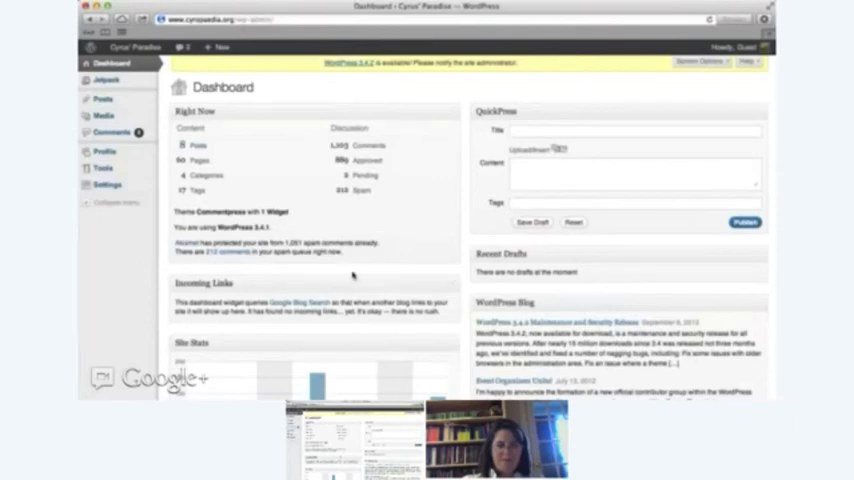
# Look over the Dashboard counts, then go to the Comments admin screen.
pyautogui.scroll(-3)
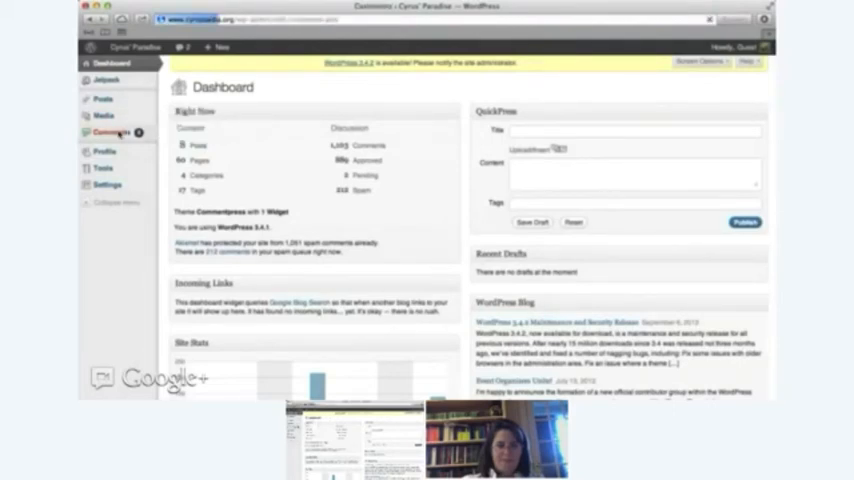
pyautogui.click(110, 132)
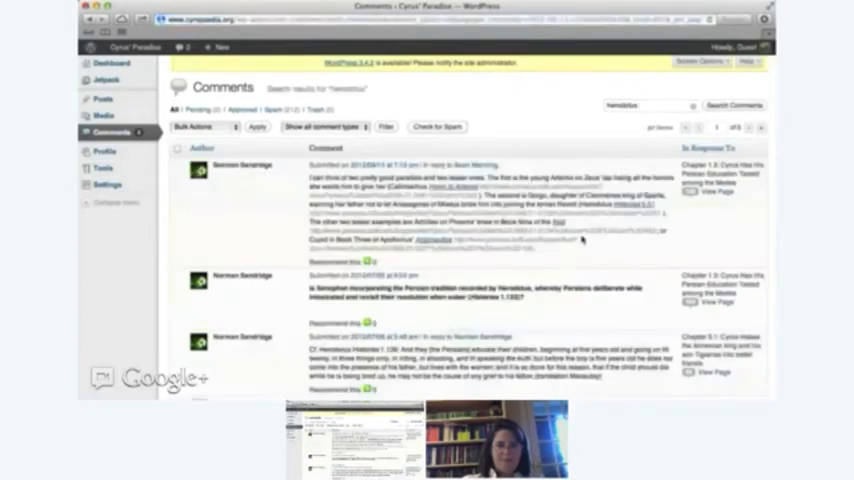
# Scroll through the admin comments matching 'herodotus'.
pyautogui.scroll(-3)
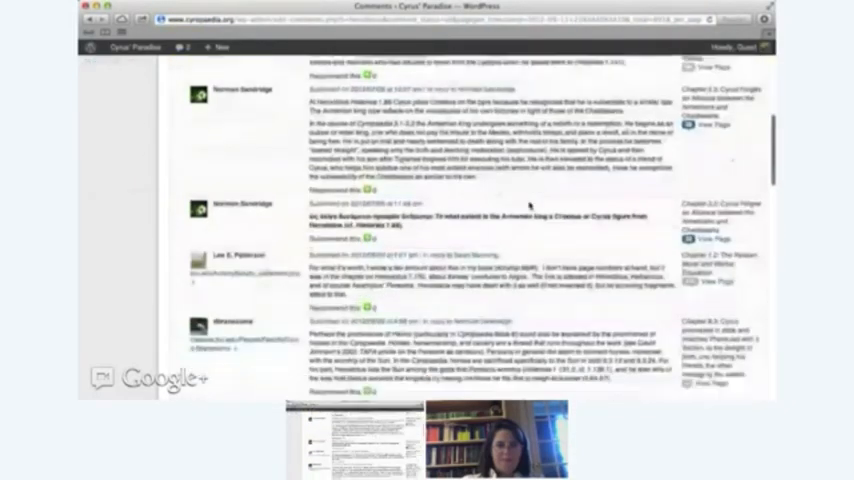
pyautogui.scroll(-3)
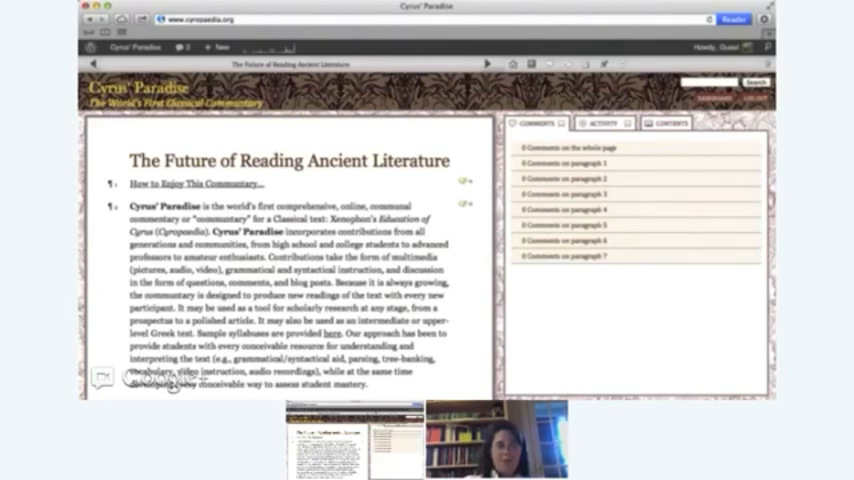
pyautogui.moveTo(338, 143)
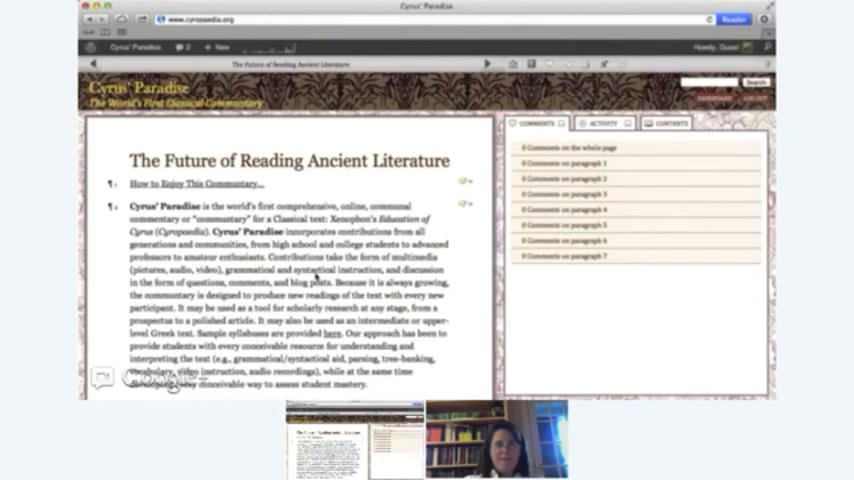
pyautogui.moveTo(321, 127)
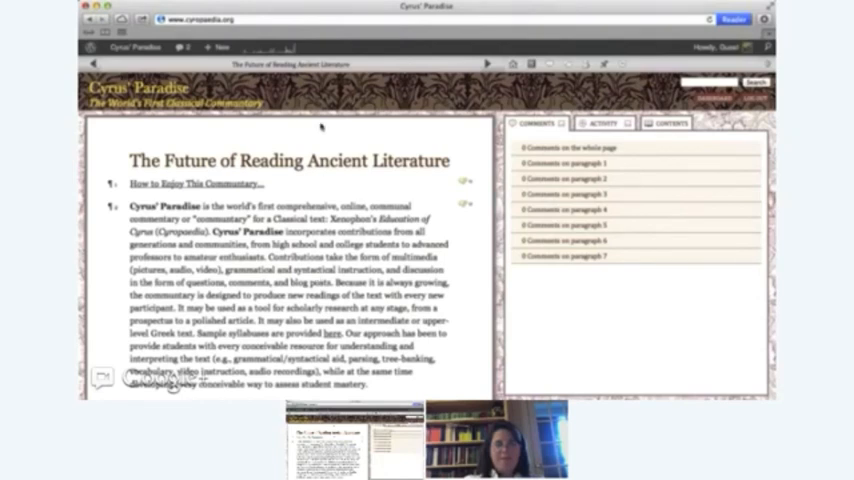